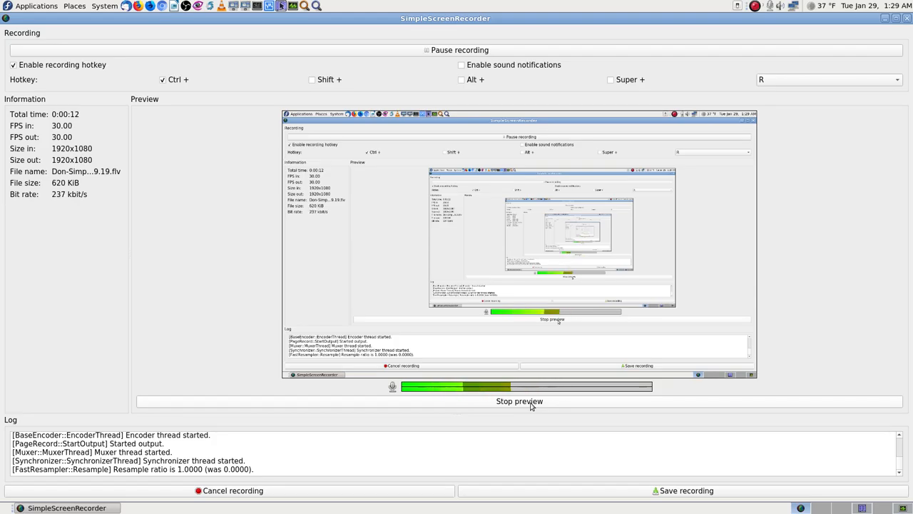
# Step: Stop the live screen preview while the recording continues
pyautogui.click(520, 400)
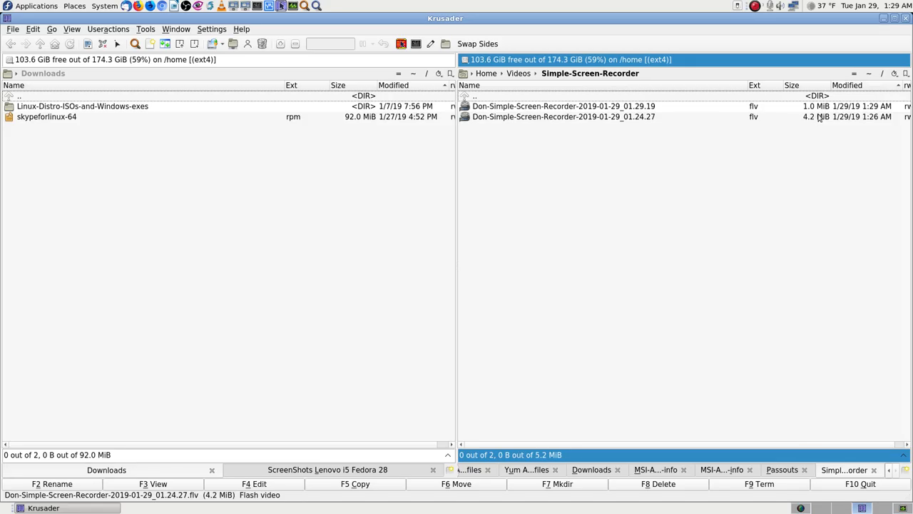
# Step: Check in Krusader that the newest .flv recording file in Simple-Screen-Recorder keeps growing
pyautogui.click(563, 106)
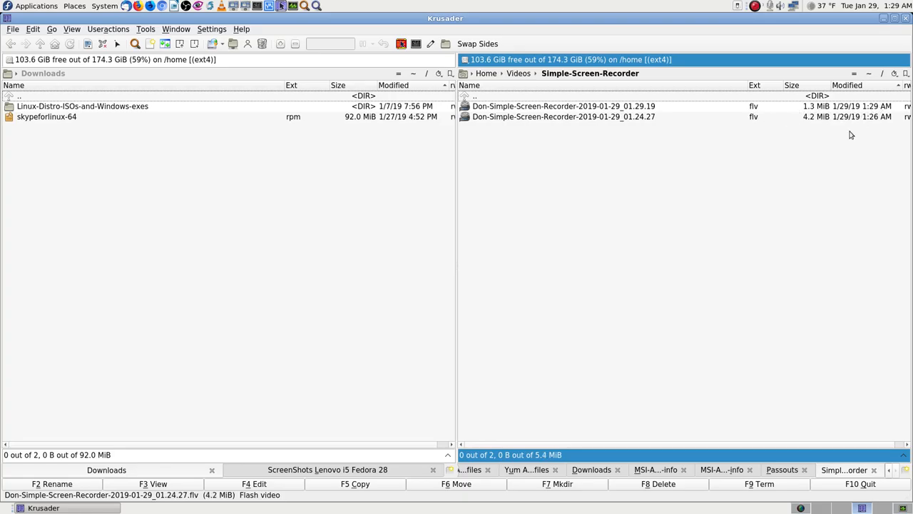
pyautogui.moveTo(575, 373)
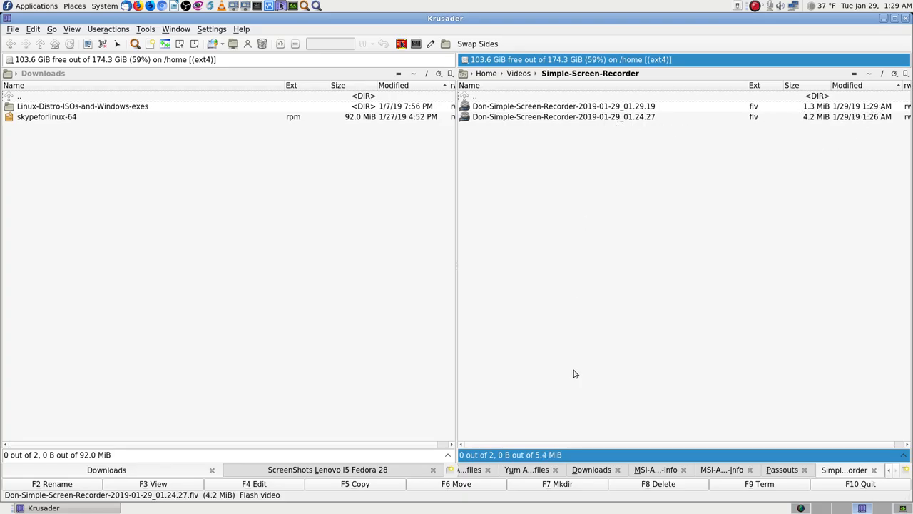
pyautogui.moveTo(721, 135)
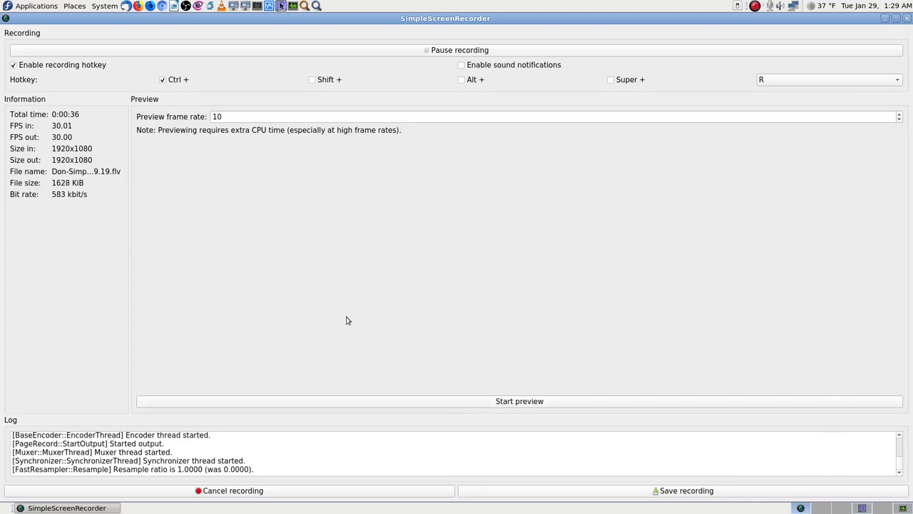
pyautogui.click(519, 400)
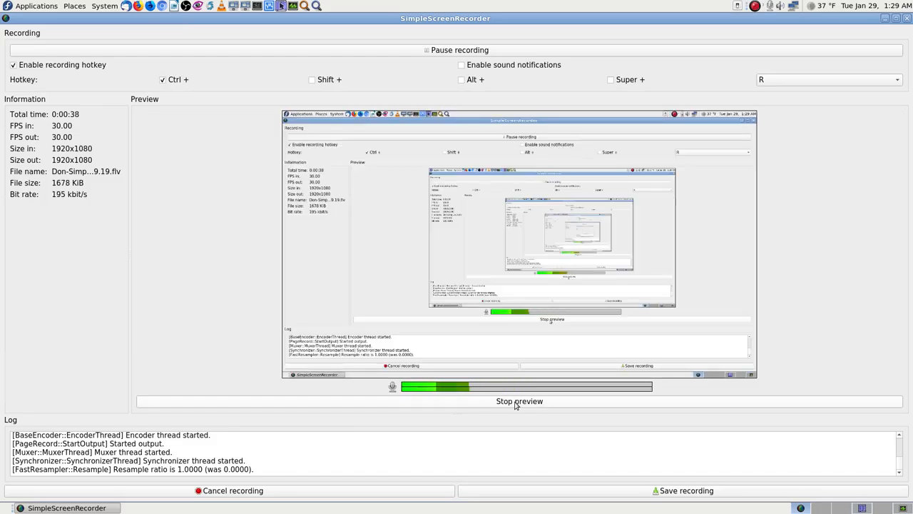
pyautogui.click(520, 400)
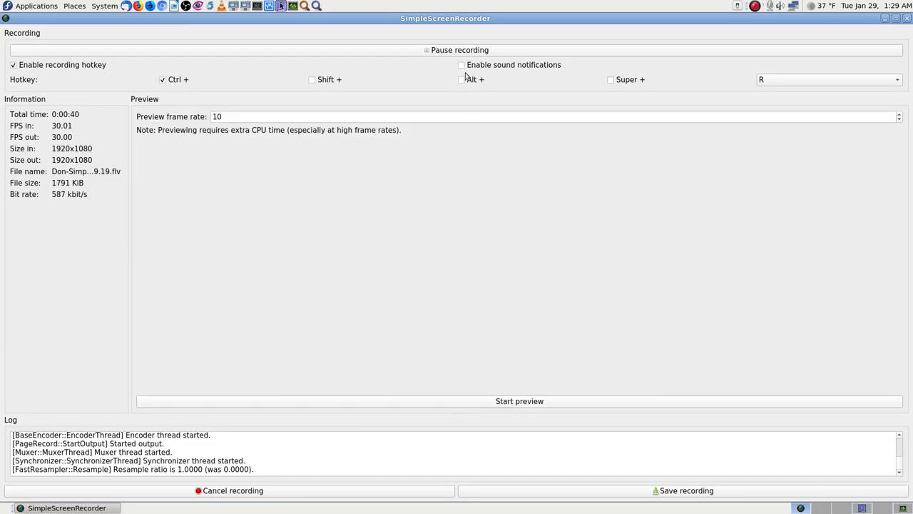
pyautogui.moveTo(169, 408)
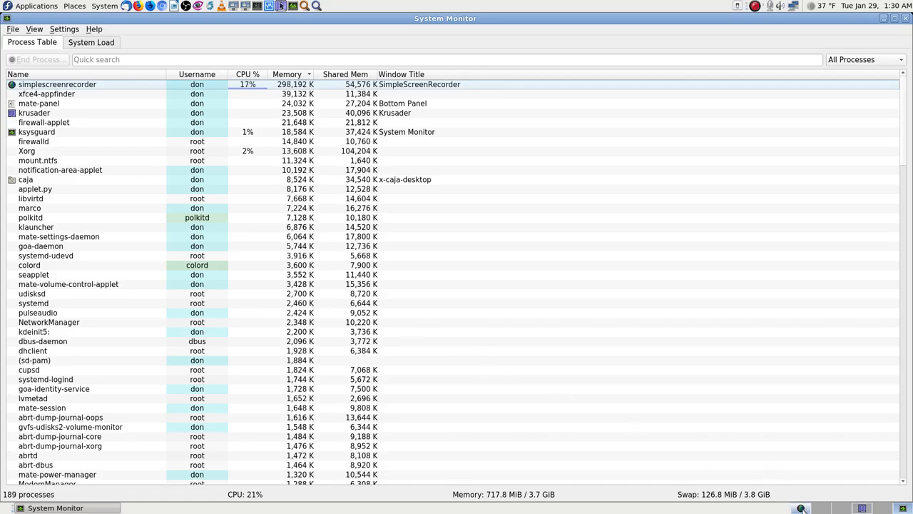
pyautogui.moveTo(801, 507)
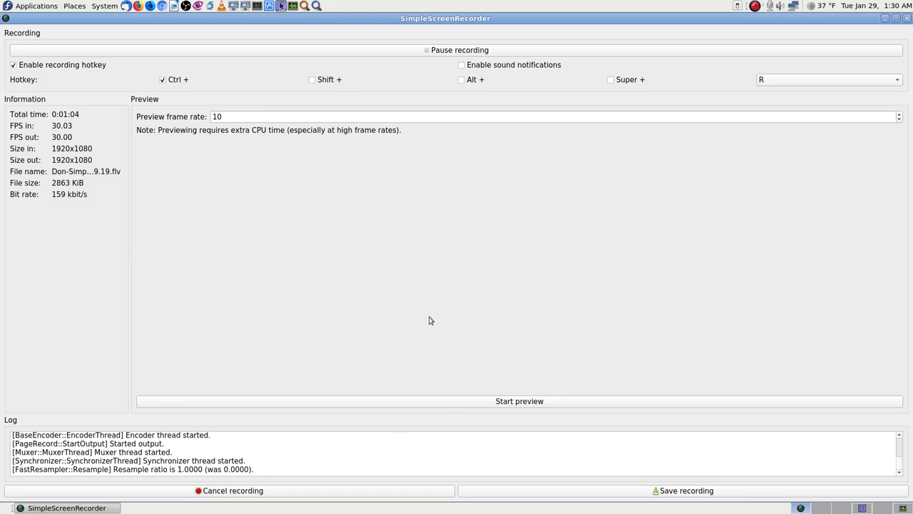
pyautogui.moveTo(321, 258)
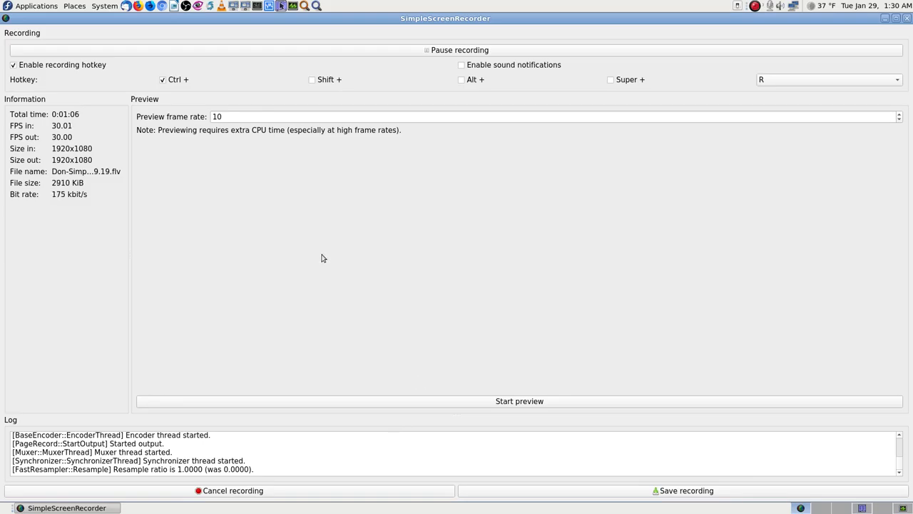
pyautogui.moveTo(48, 330)
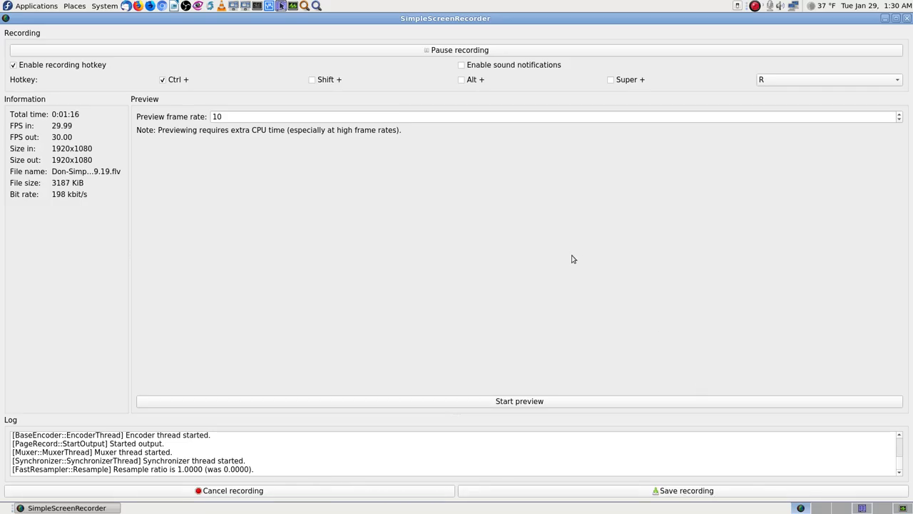
pyautogui.moveTo(526, 386)
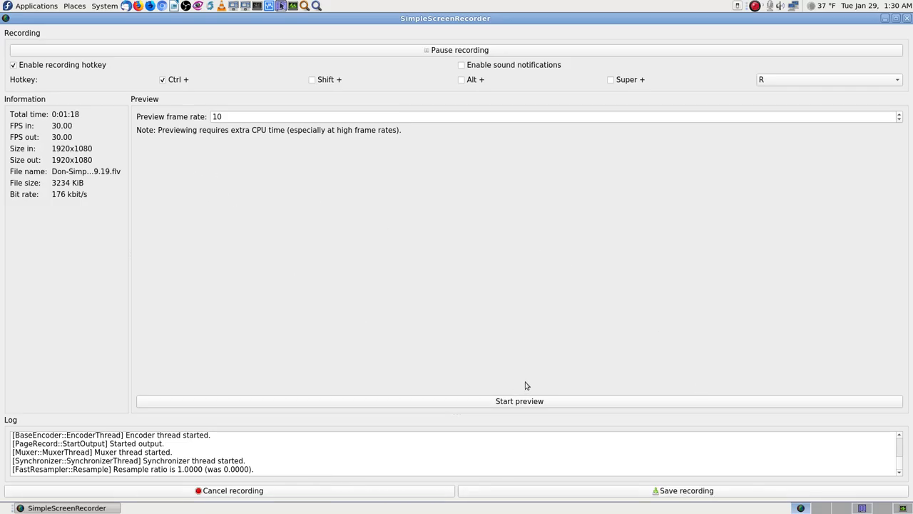
pyautogui.moveTo(554, 422)
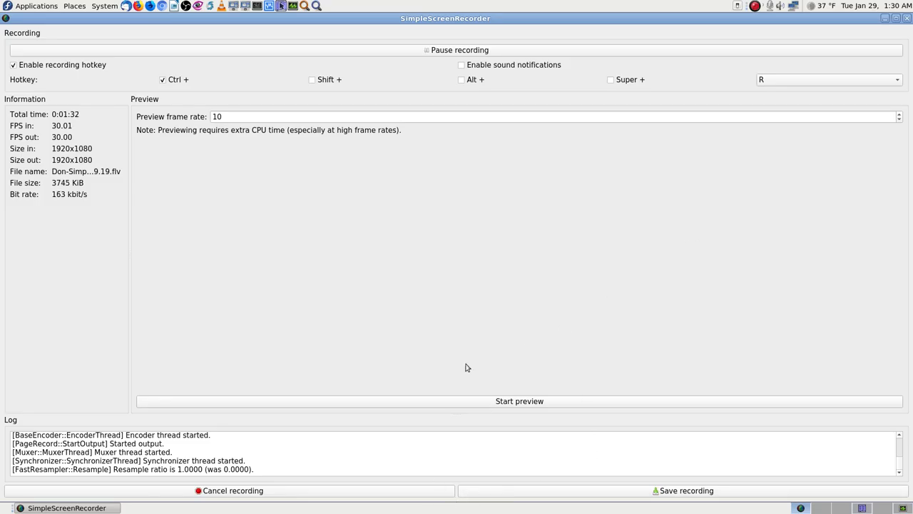
pyautogui.moveTo(510, 324)
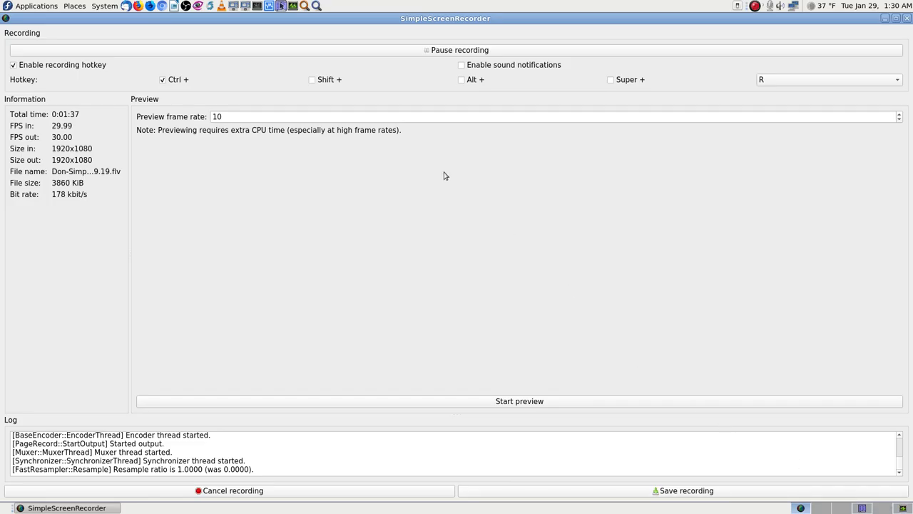
pyautogui.moveTo(805, 283)
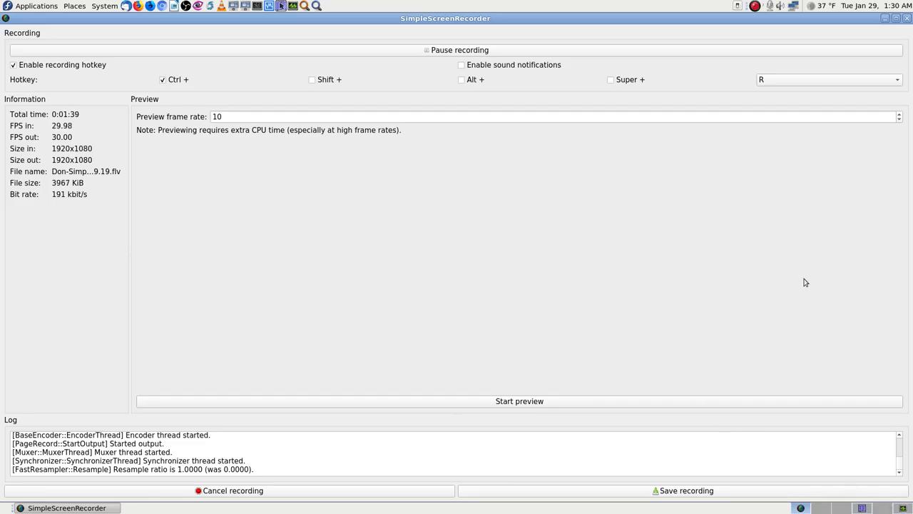
pyautogui.moveTo(518, 167)
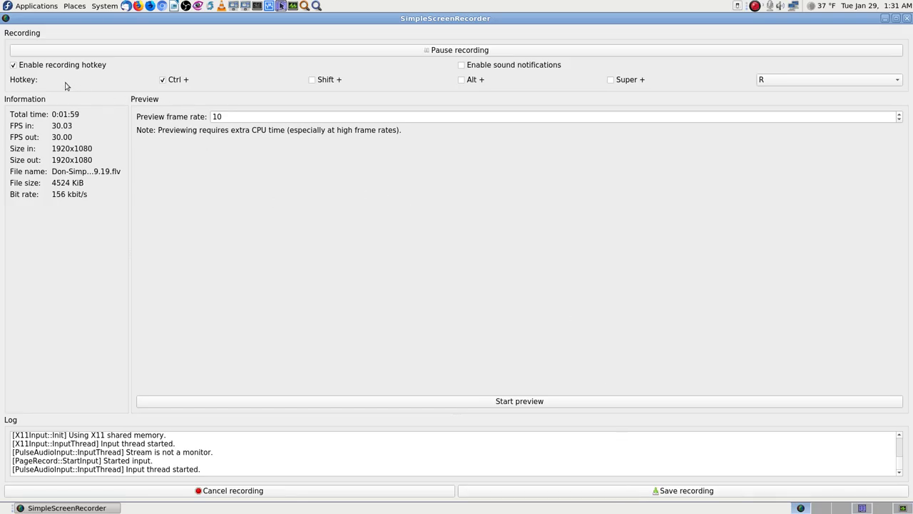
pyautogui.moveTo(772, 102)
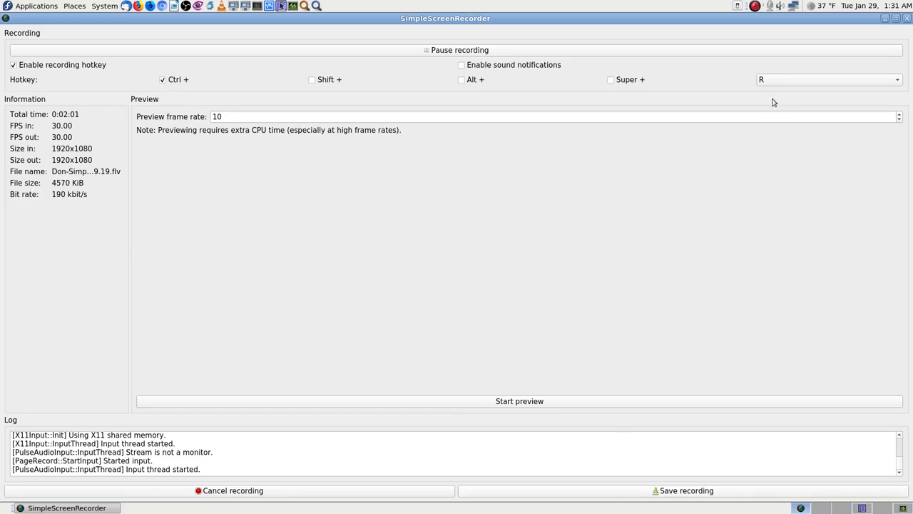